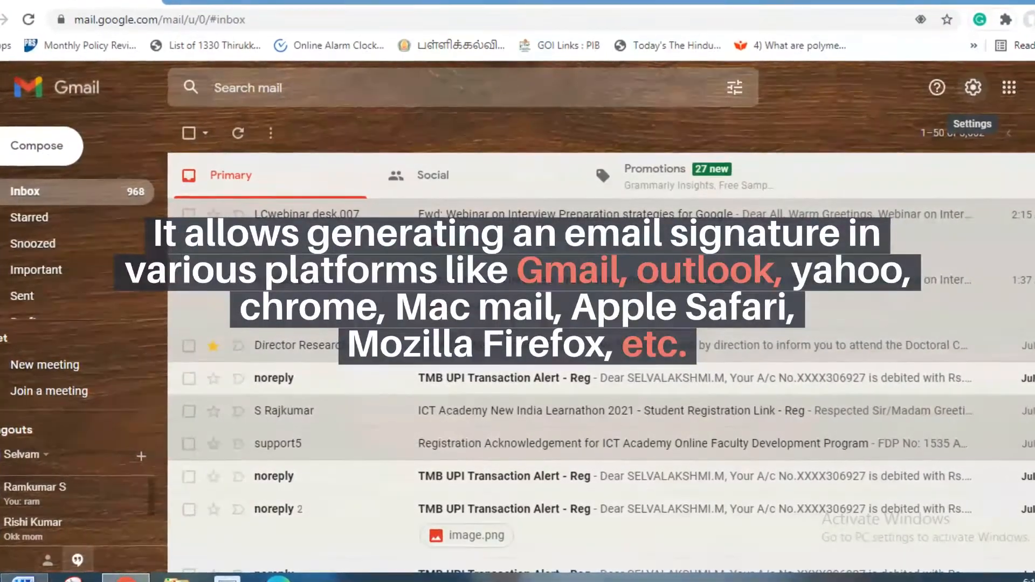
# Reach Gmail's full settings on the General section and scroll toward the signature area
pyautogui.click(971, 87)
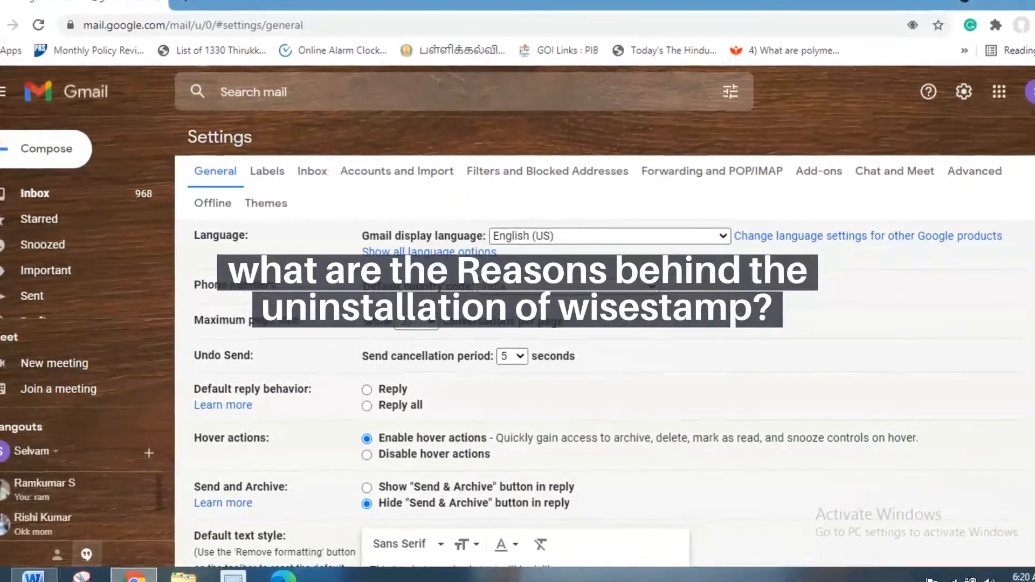
pyautogui.scroll(-3)
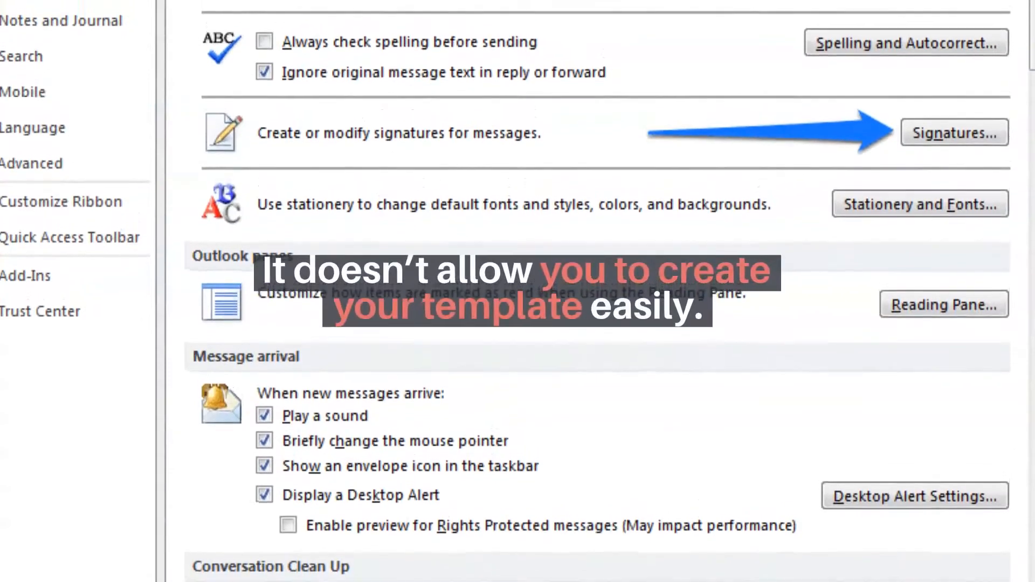
# Reach Outlook's Mail options where message signatures are created or modified
pyautogui.click(954, 133)
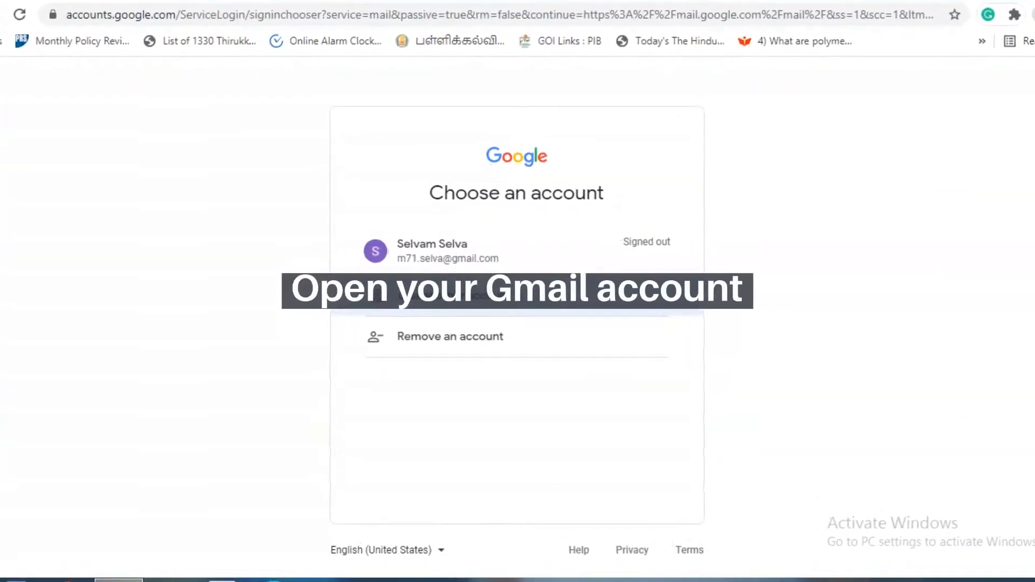
# Sign back into the Google account and reach Gmail's General settings near the signature area
pyautogui.click(432, 251)
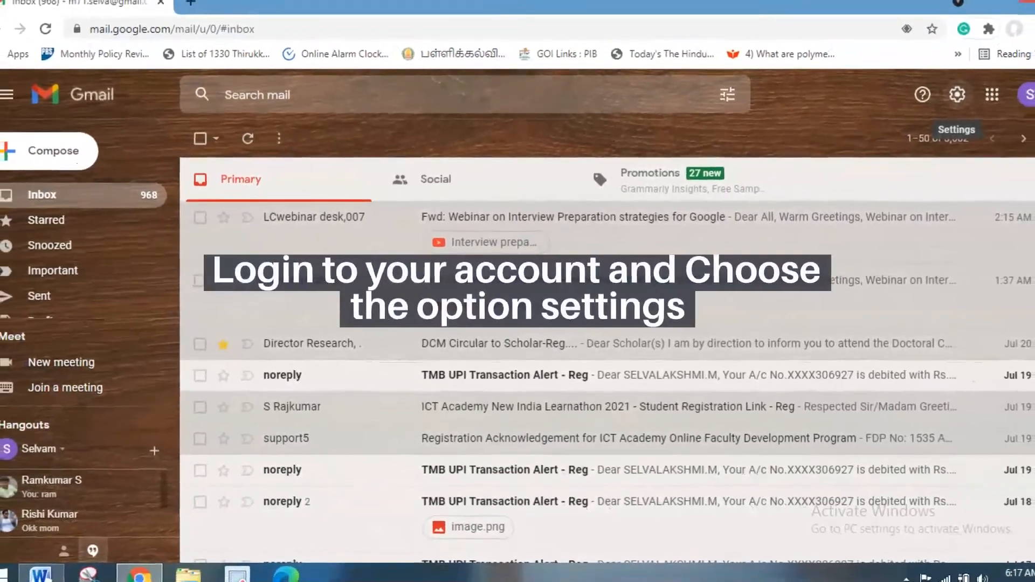
pyautogui.click(957, 95)
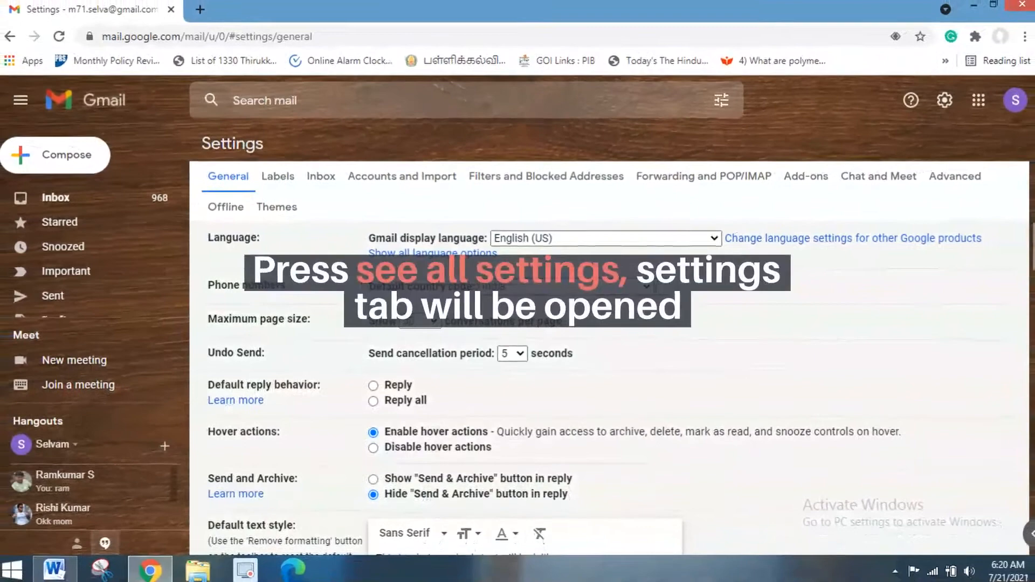
pyautogui.scroll(-3)
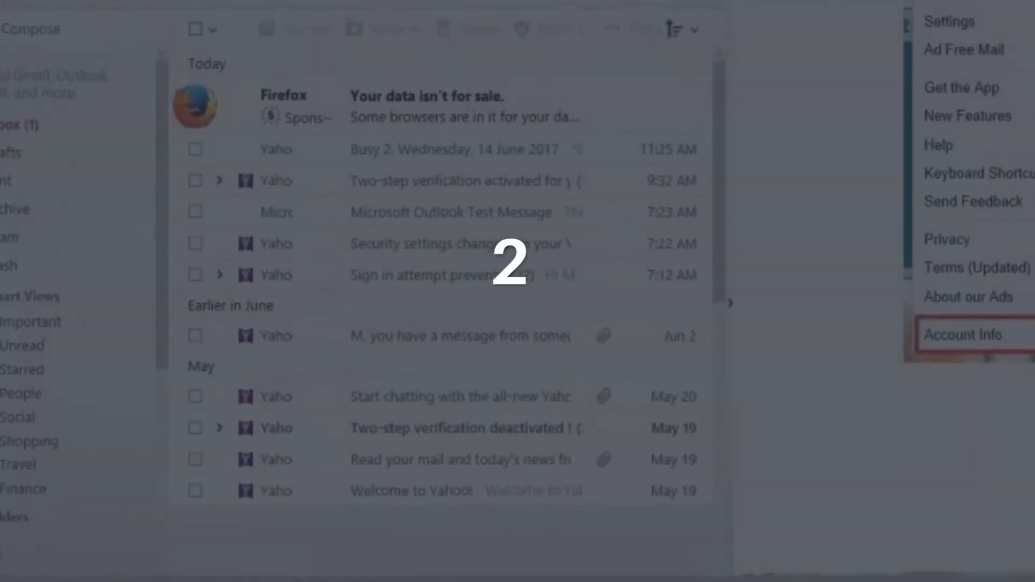
# Reach Yahoo Mail's mailbox settings and scroll to the account's signature editor
pyautogui.click(949, 21)
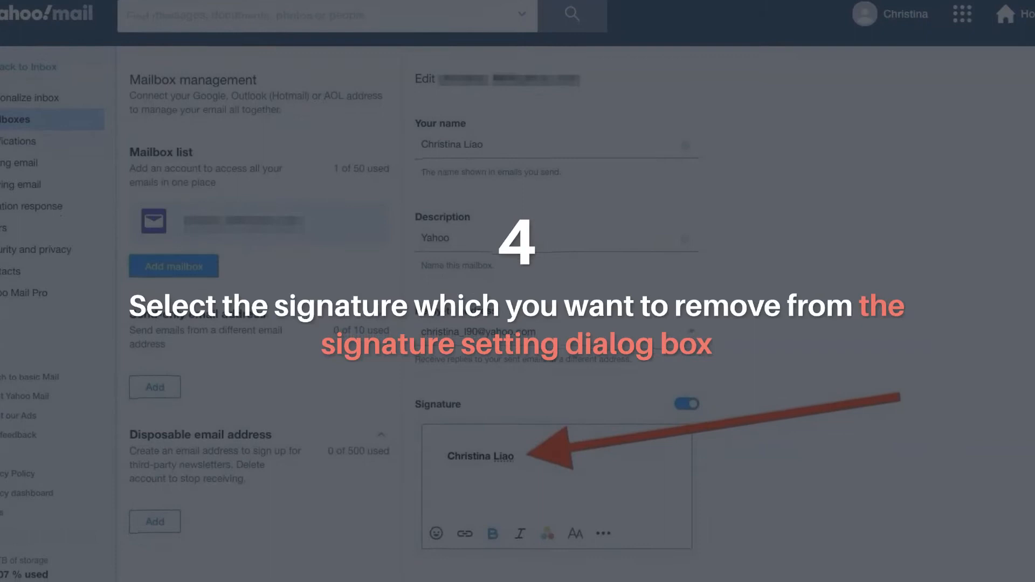
pyautogui.scroll(-3)
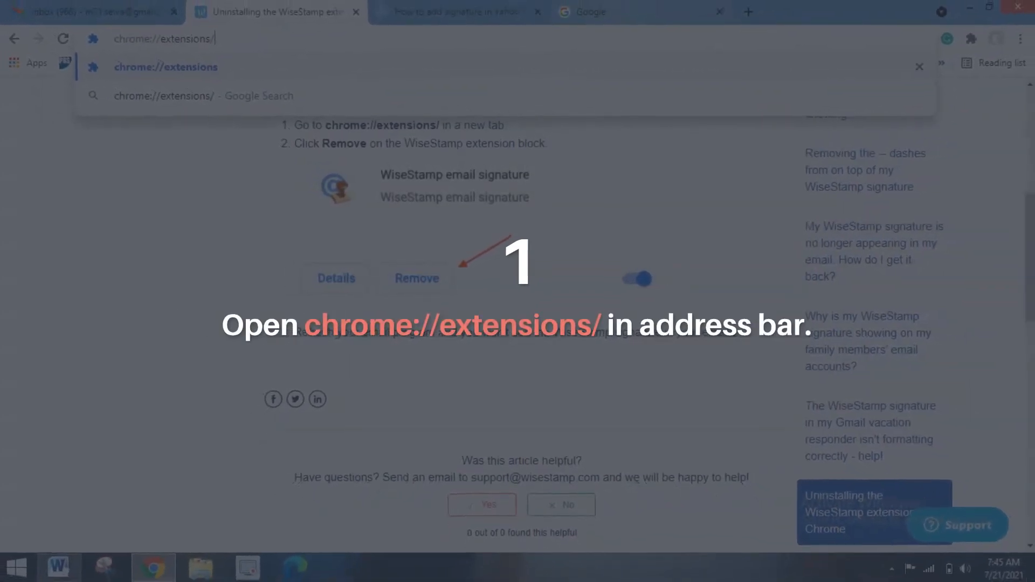
# Go to chrome://extensions/ and remove the WiseStamp email signature extension
pyautogui.press('Enter')
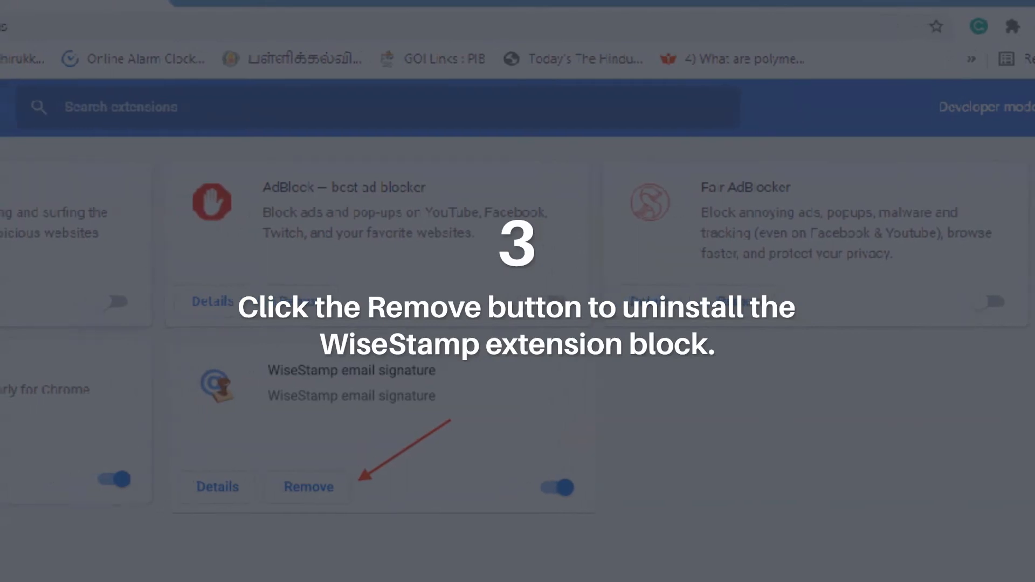
pyautogui.click(307, 488)
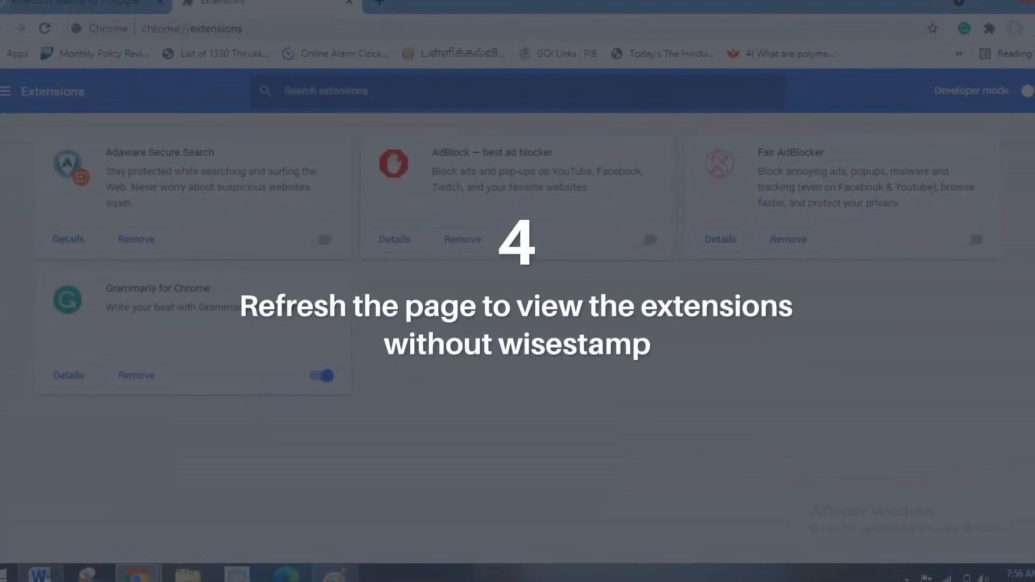